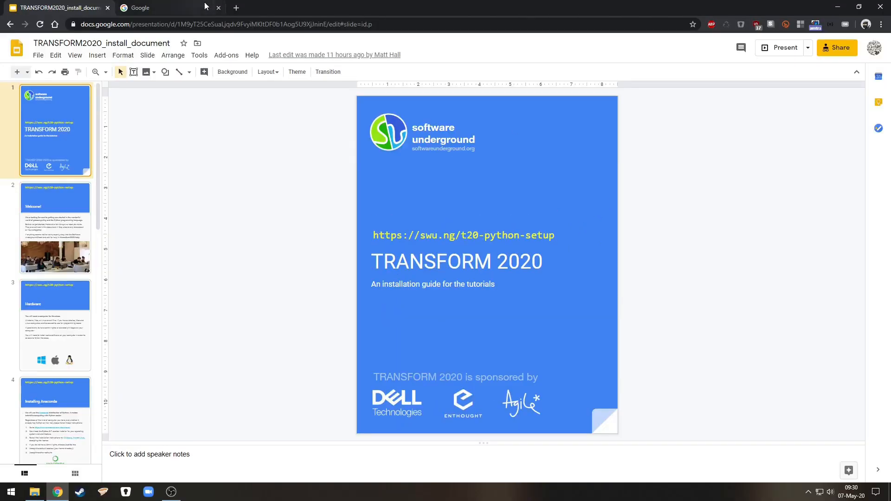
# - Search Google for 'anaconda python' and scroll through the results
pyautogui.click(154, 8)
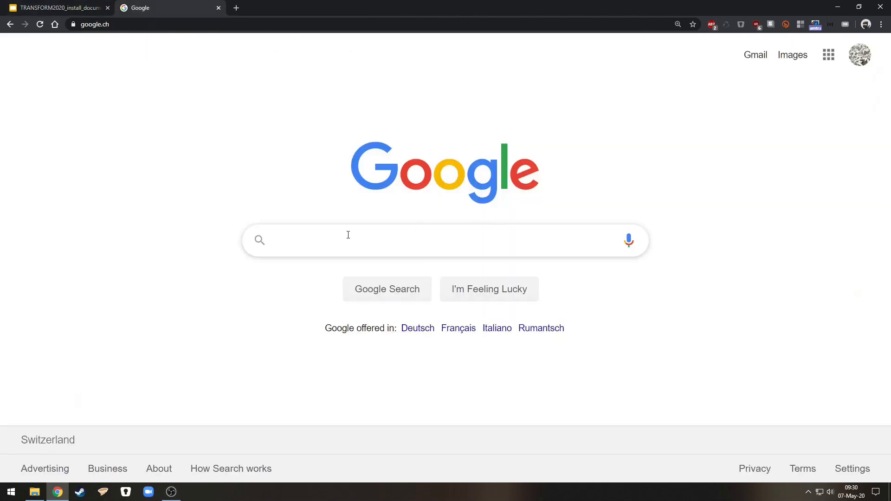
pyautogui.write('anaconda')
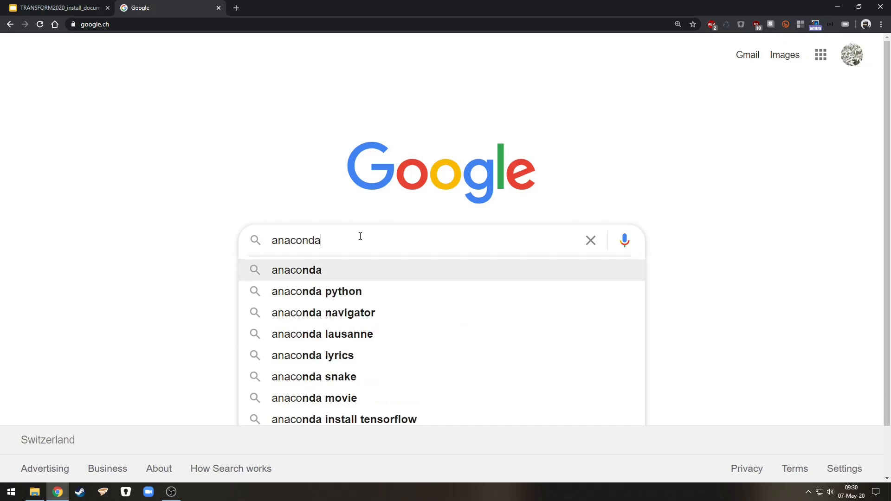
pyautogui.click(316, 291)
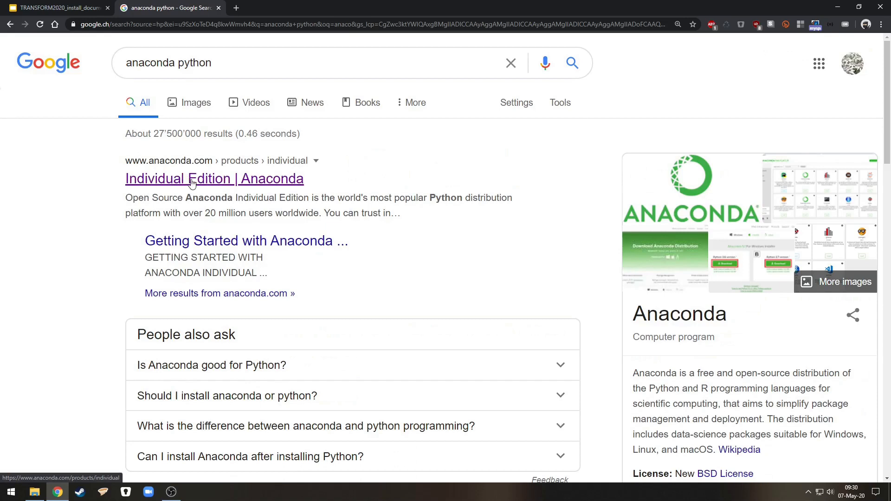
pyautogui.scroll(-3)
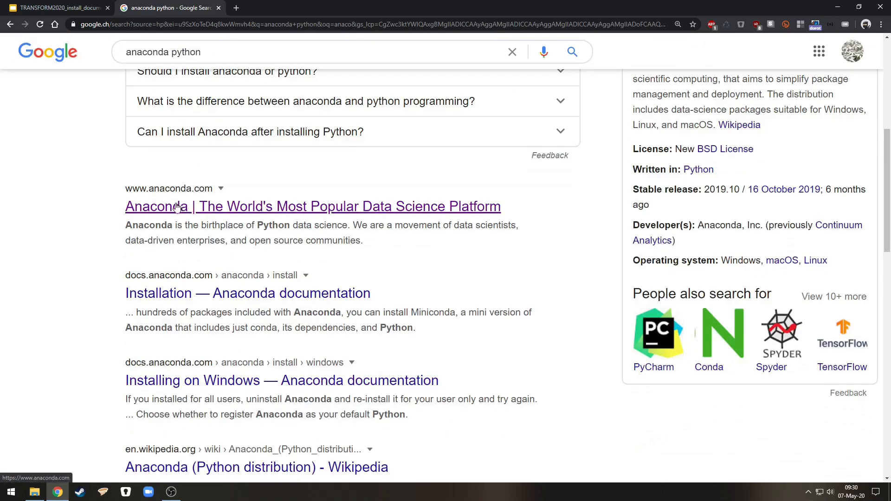
# - Download the Windows Python 3.7 64-bit graphical installer from Anaconda's Individual Edition page
pyautogui.click(313, 206)
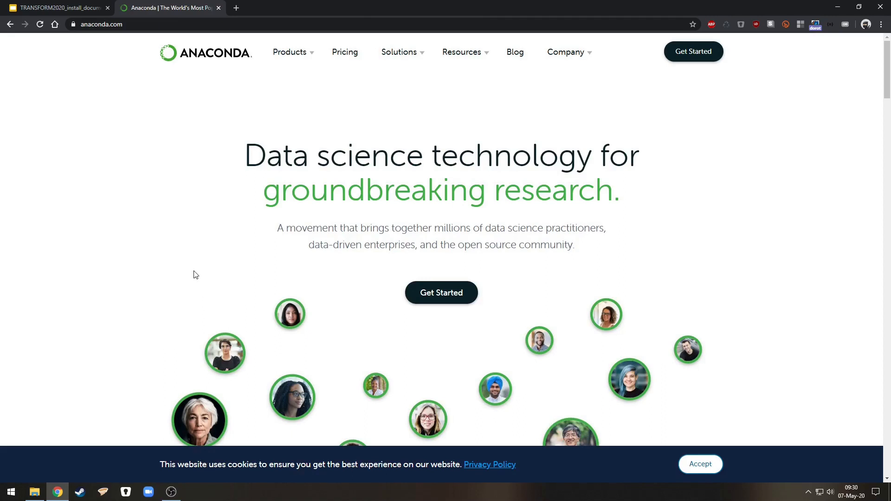
pyautogui.click(290, 52)
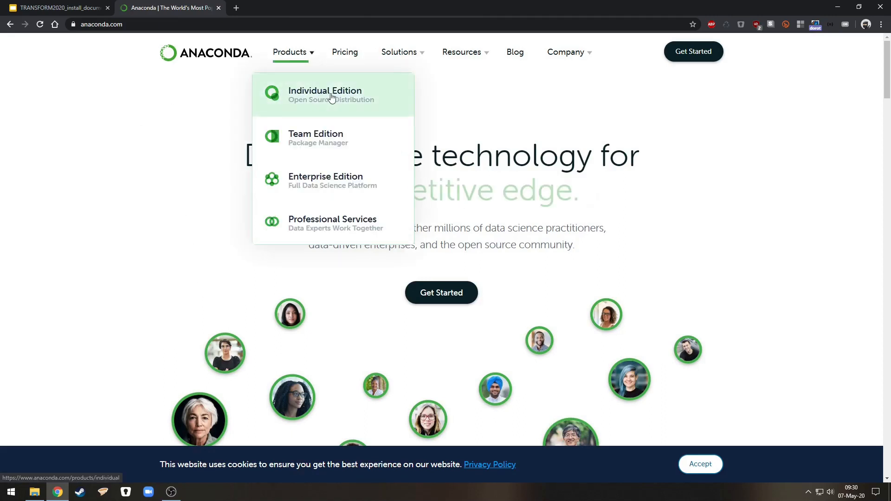
pyautogui.click(326, 95)
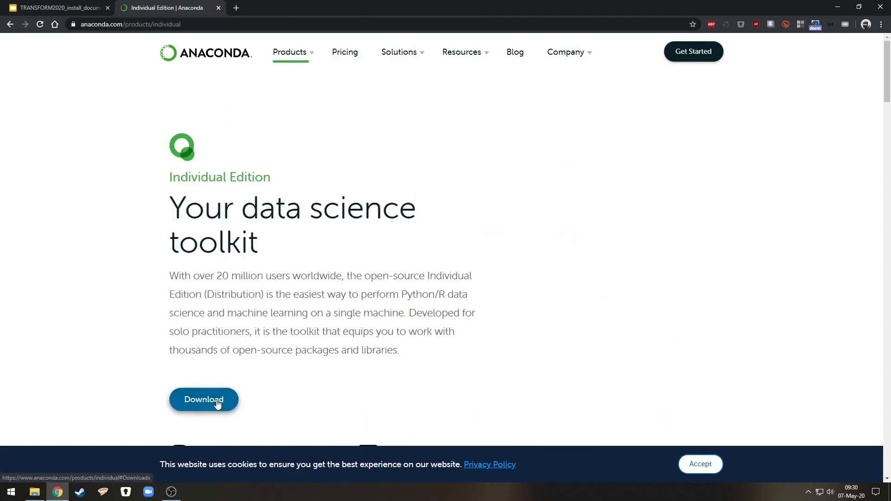
pyautogui.click(203, 400)
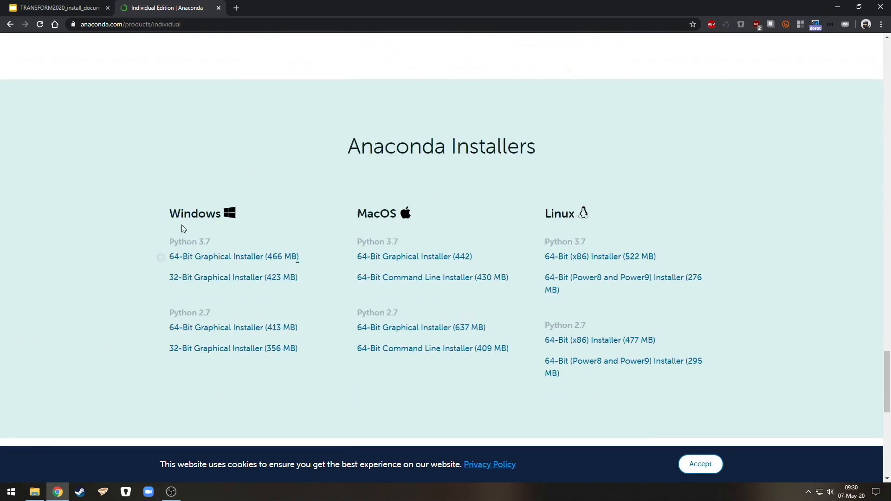
pyautogui.doubleClick(195, 213)
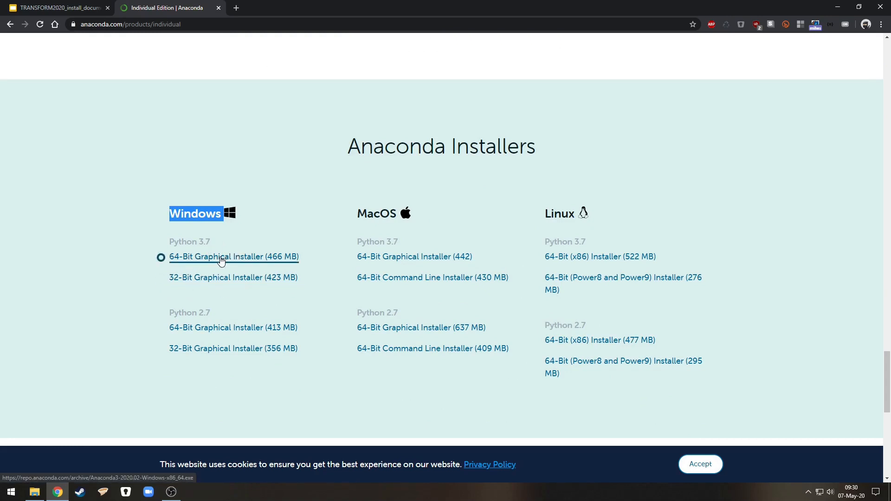
pyautogui.click(233, 256)
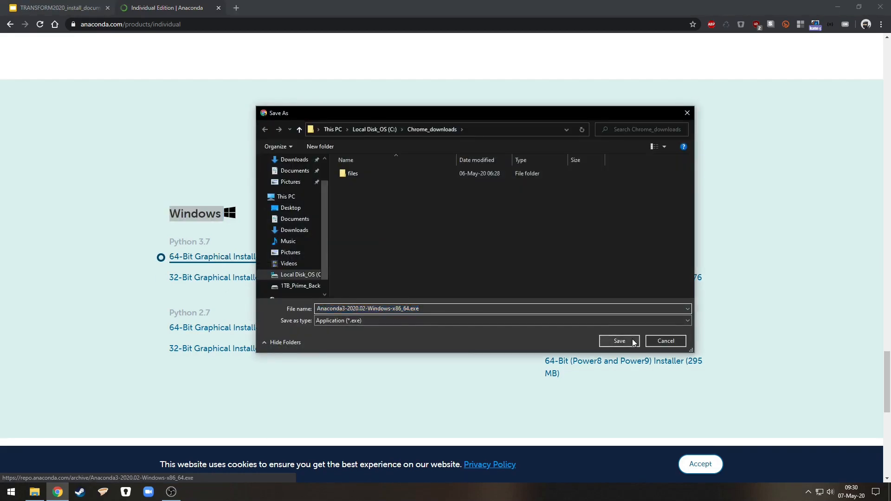
# - Save the Anaconda3 installer, reveal it in the downloads folder, and launch it
pyautogui.click(619, 340)
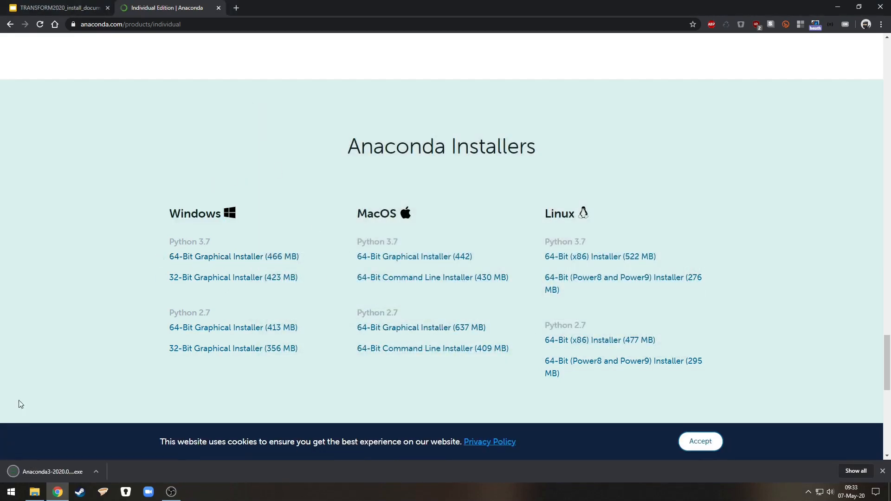
pyautogui.click(96, 472)
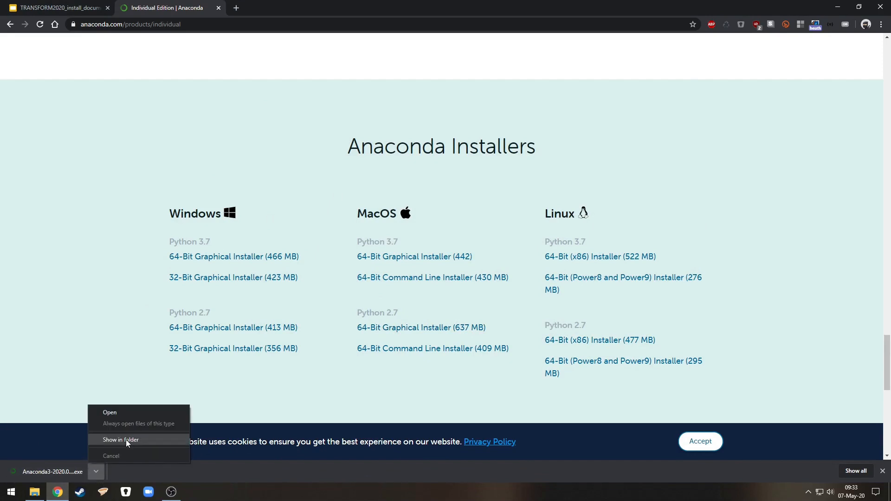
pyautogui.click(119, 440)
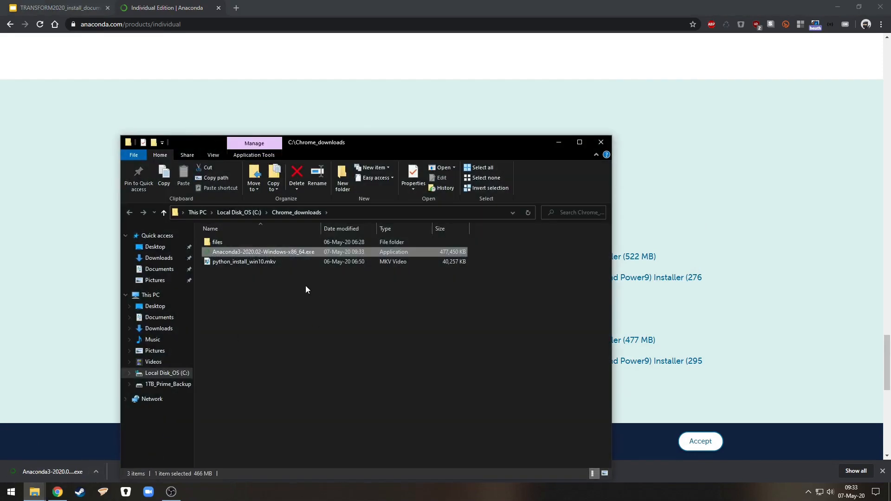
pyautogui.doubleClick(262, 252)
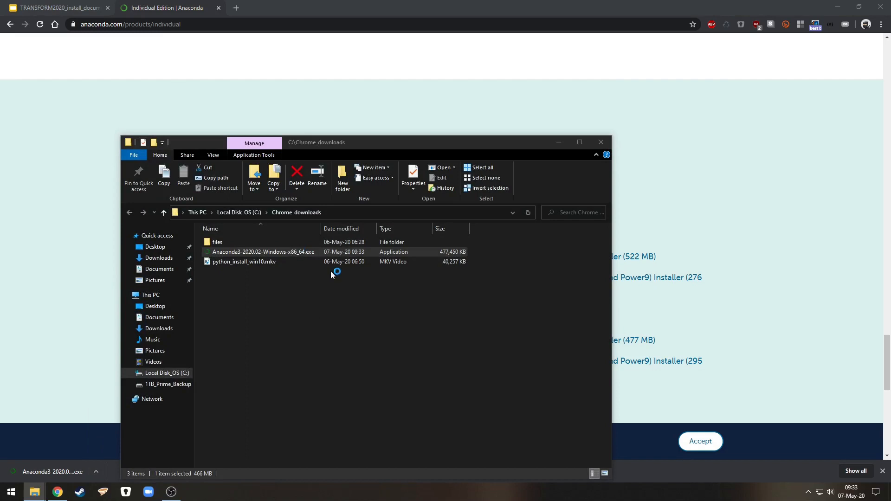
# - Install Anaconda3 2020.02 for Just Me at the default location, then finish setup
pyautogui.doubleClick(263, 252)
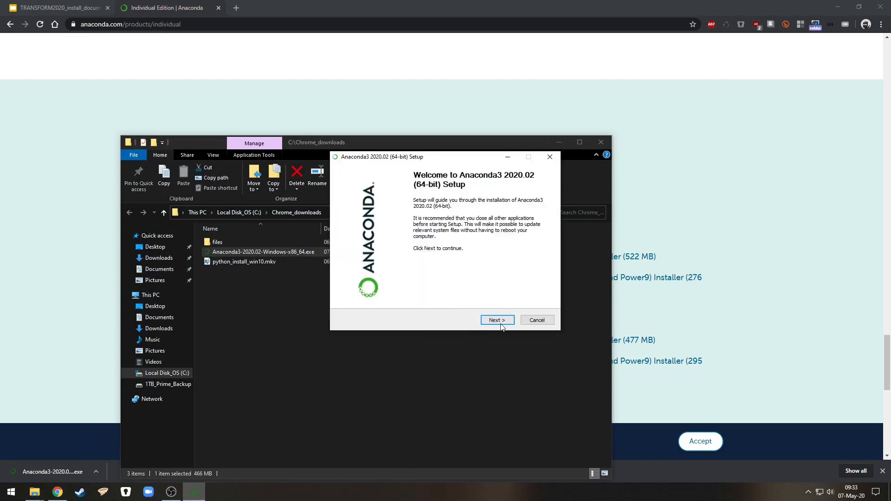
pyautogui.click(496, 320)
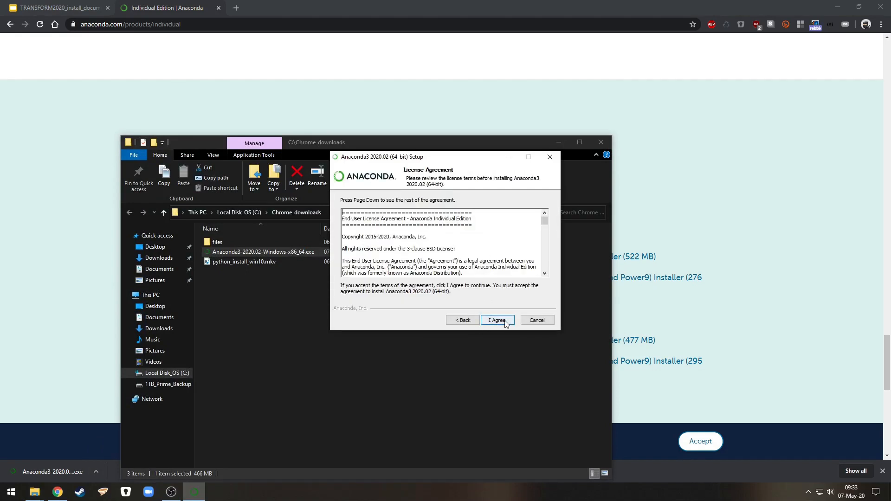
pyautogui.click(496, 320)
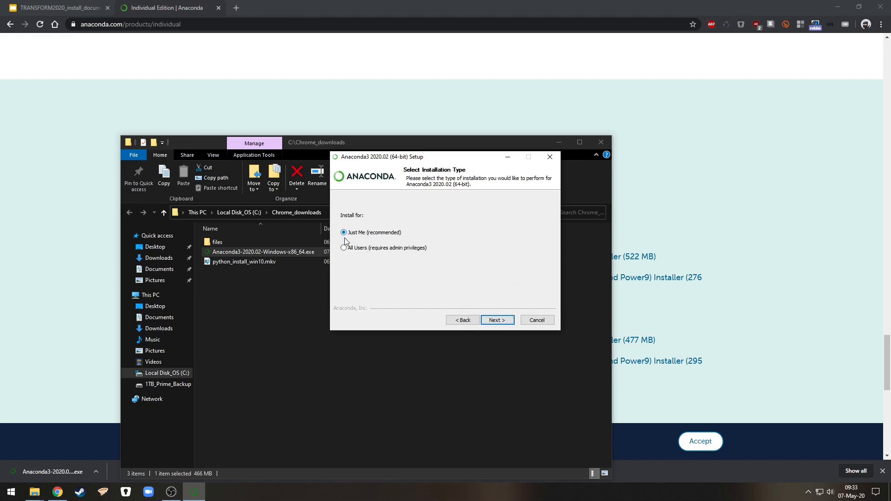
pyautogui.moveTo(381, 234)
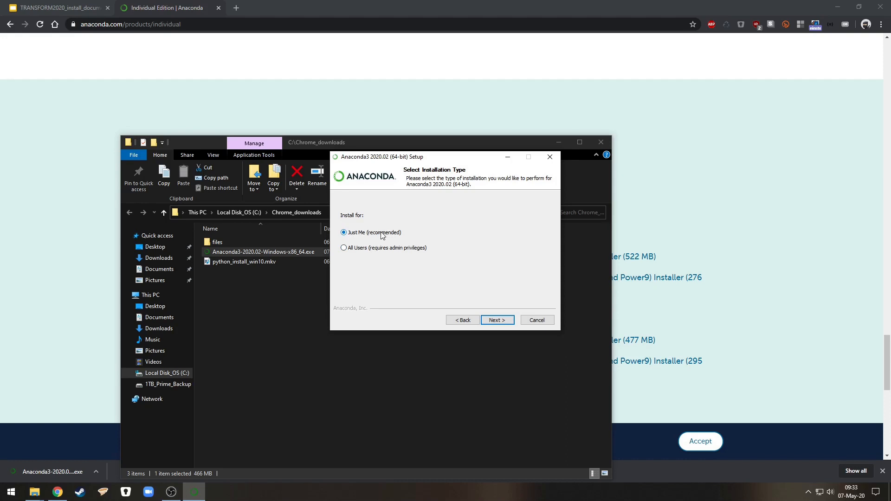
pyautogui.click(496, 320)
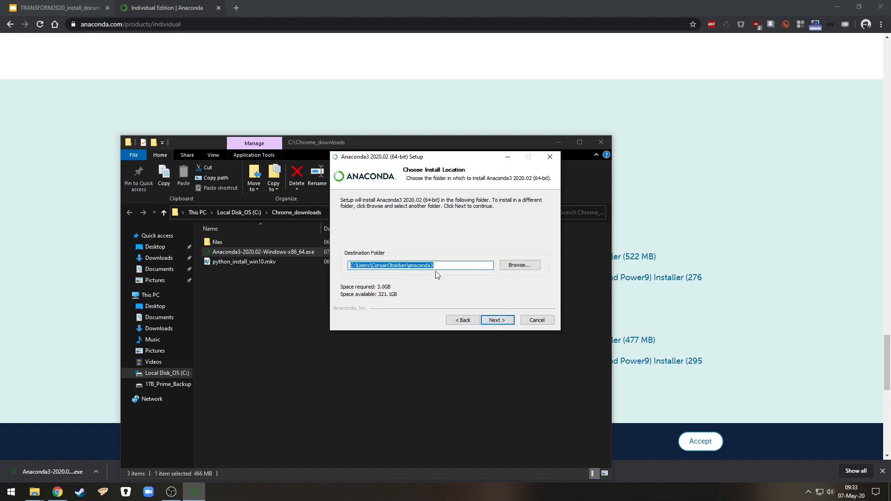
pyautogui.click(496, 320)
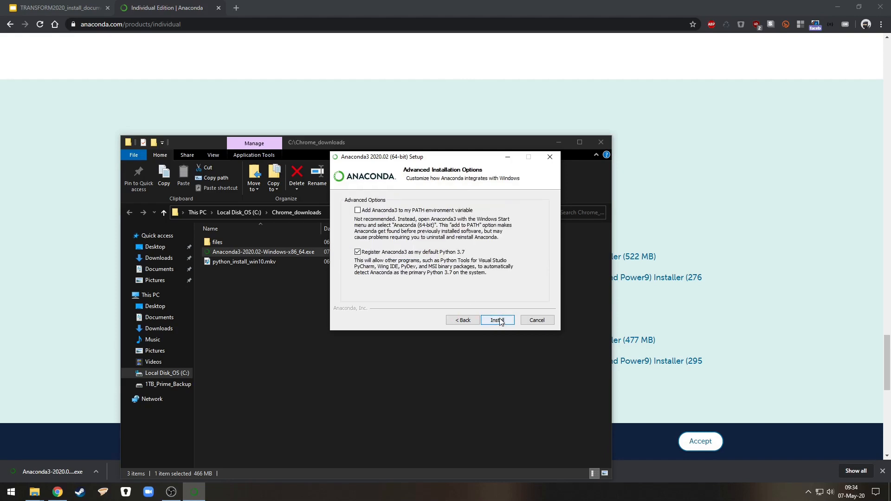
pyautogui.click(497, 320)
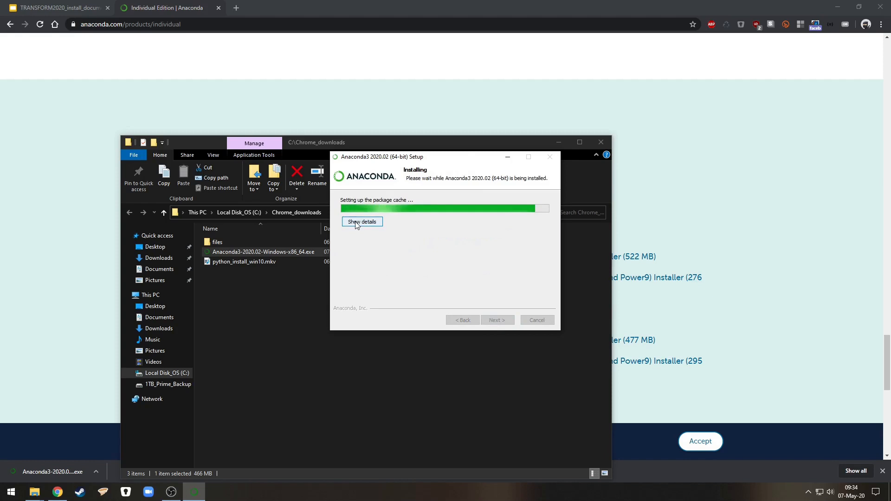
pyautogui.click(361, 222)
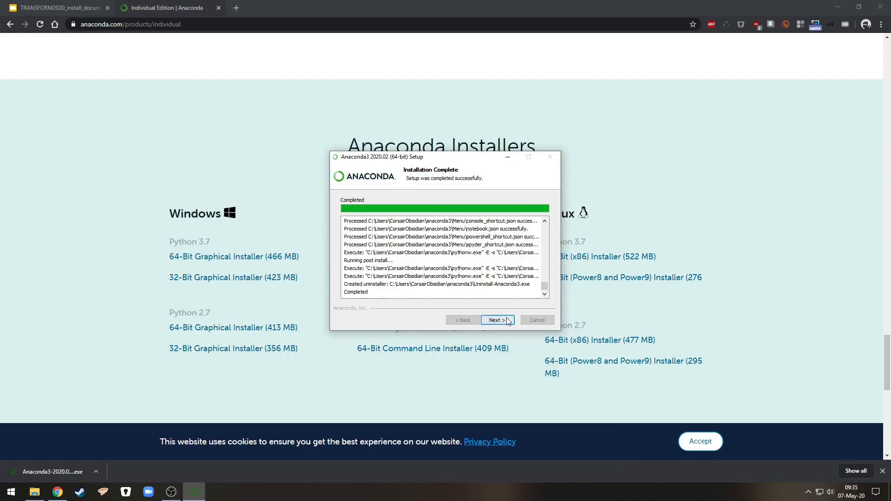
pyautogui.click(497, 320)
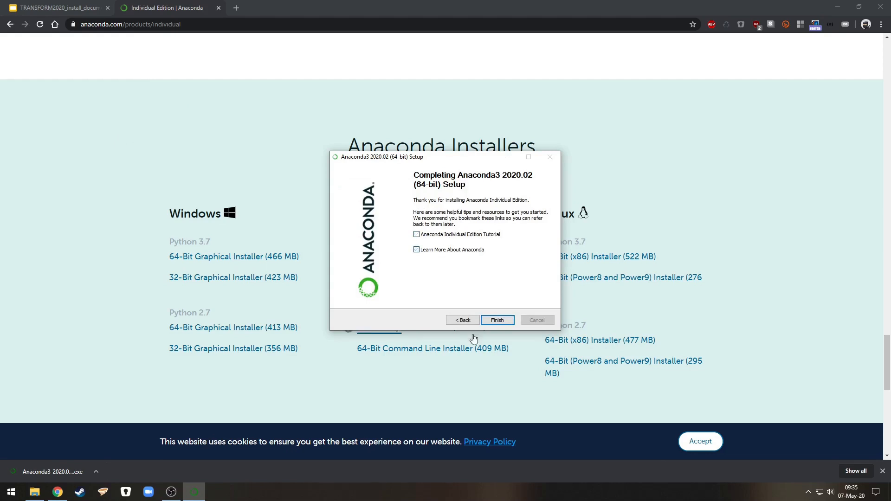
pyautogui.click(496, 319)
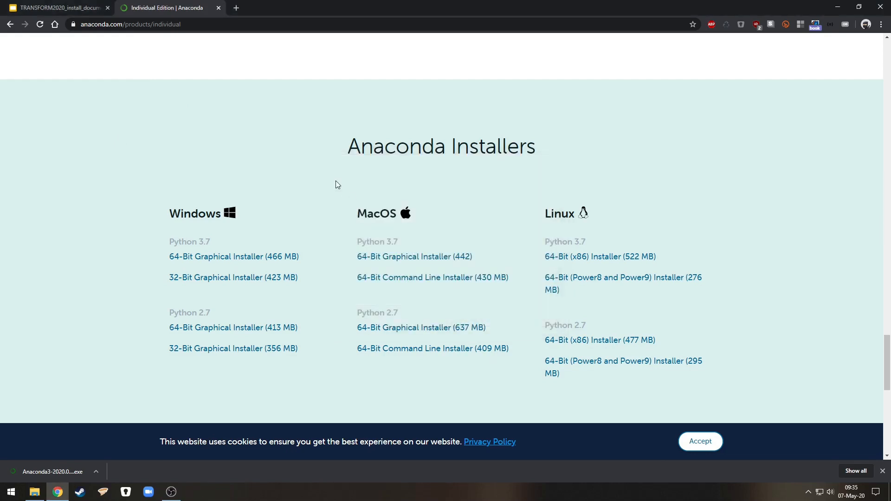
# - Launch Anaconda Prompt (anaconda3) from the Start menu's Anaconda3 (64-bit) group
pyautogui.click(10, 492)
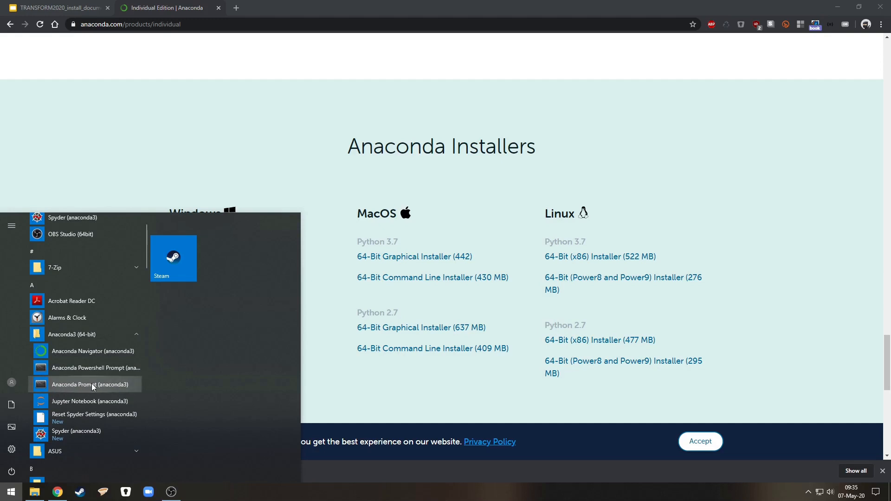
pyautogui.click(88, 385)
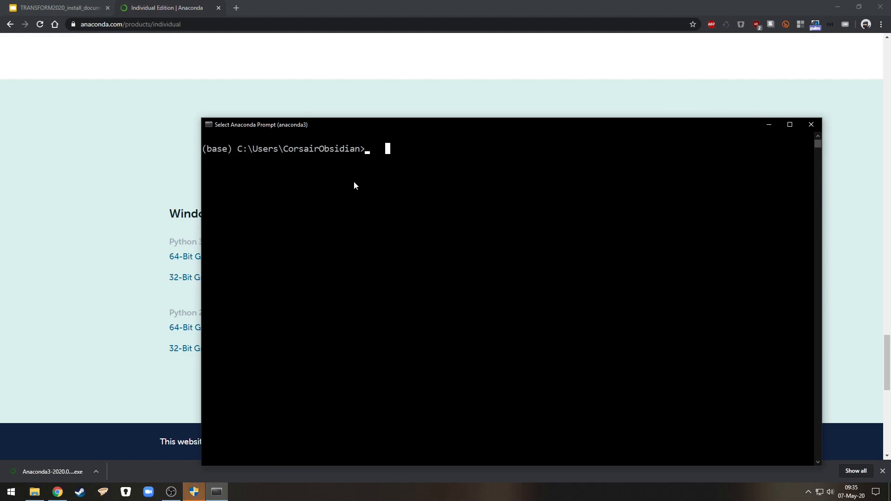
# - Enlarge the prompt window, then run 'conda install nb_conda_kernels' and confirm with y
pyautogui.moveTo(256, 124); pyautogui.dragTo(207, 85)
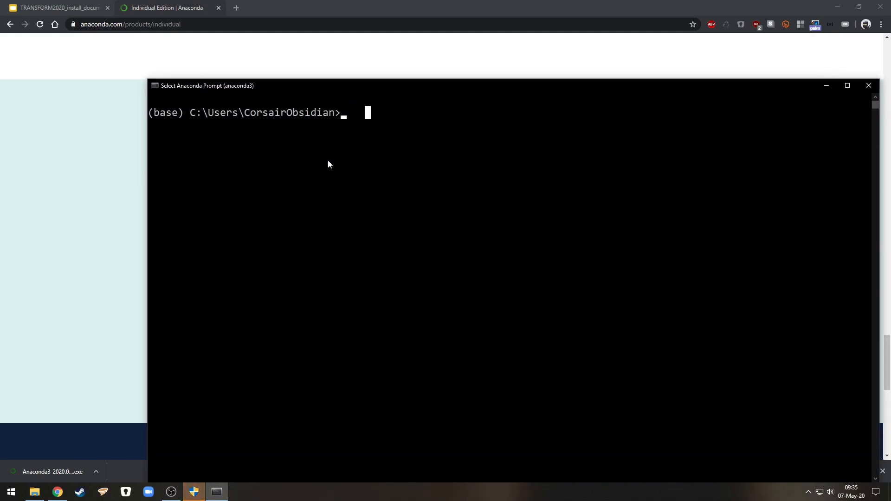
pyautogui.moveTo(207, 86); pyautogui.dragTo(163, 63)
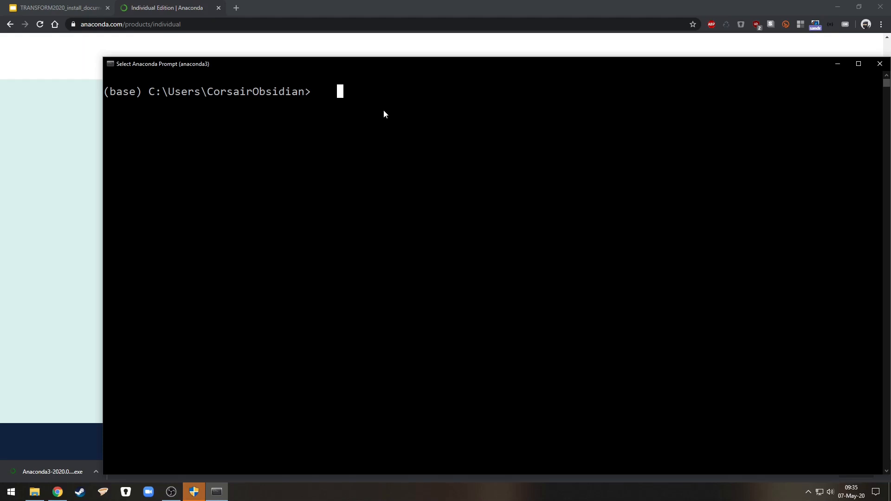
pyautogui.write('cona')
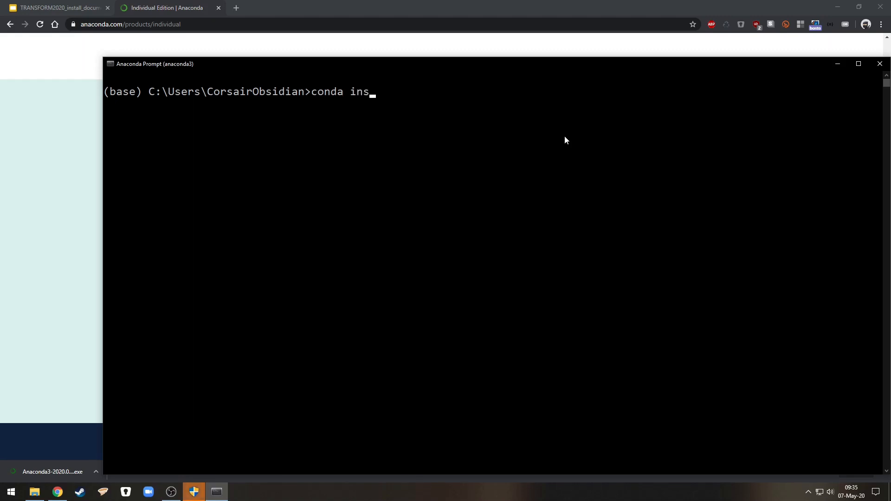
pyautogui.write('tall')
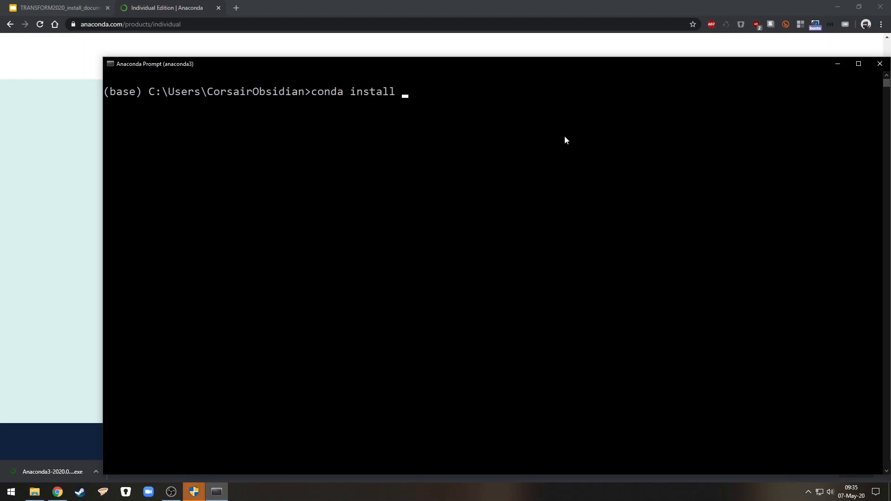
pyautogui.write('nb_cond')
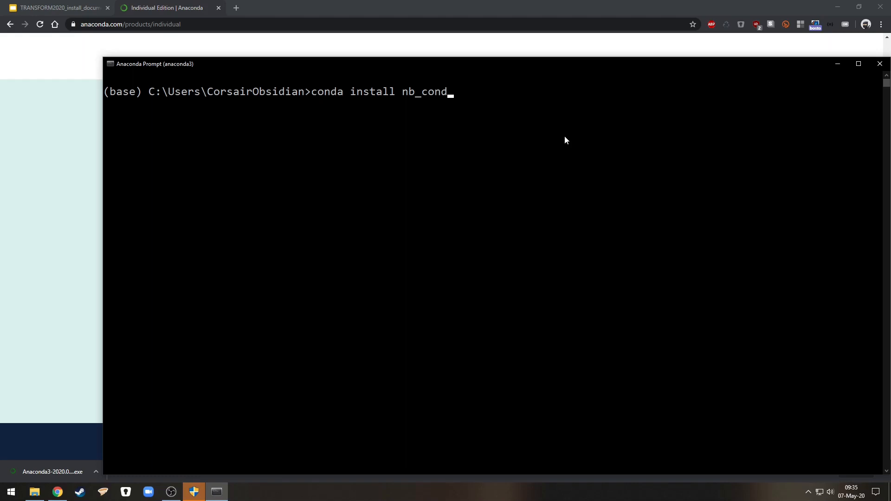
pyautogui.write('a_kernels')
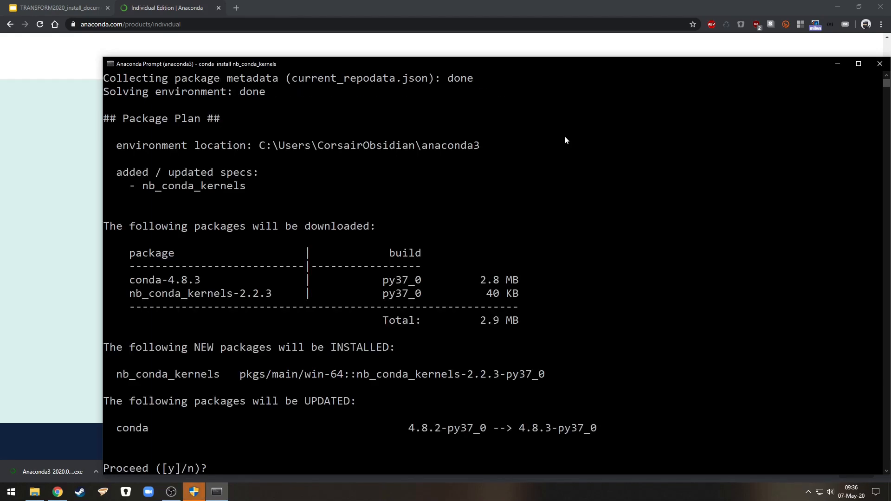
pyautogui.write('y')
pyautogui.write('conda create')
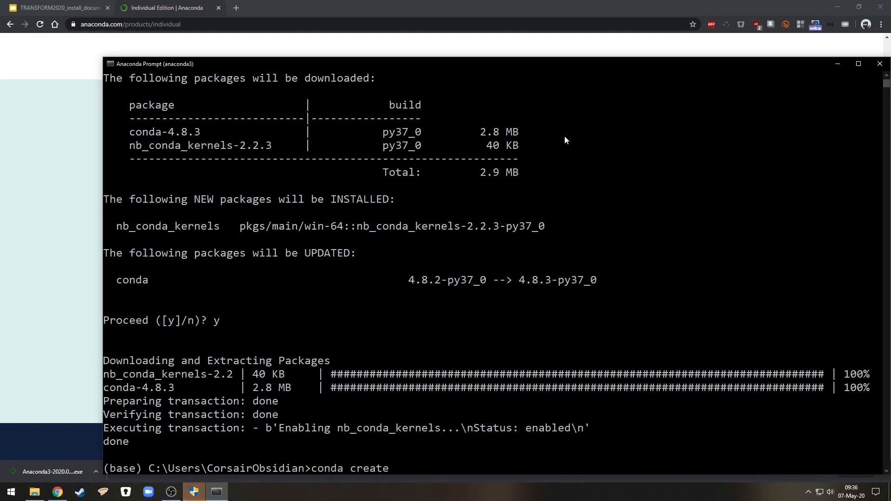
# - Run 'conda create --name transform2020 python=3.7 anaconda' and confirm
pyautogui.write('--name')
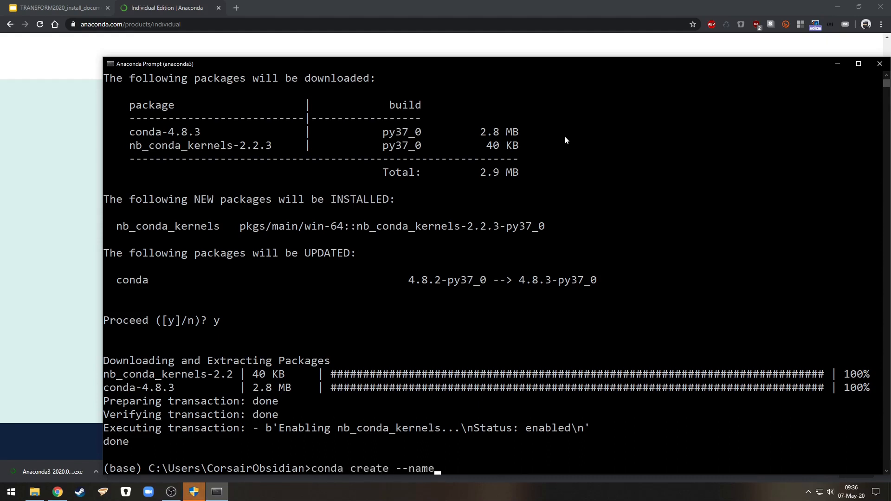
pyautogui.write('trans')
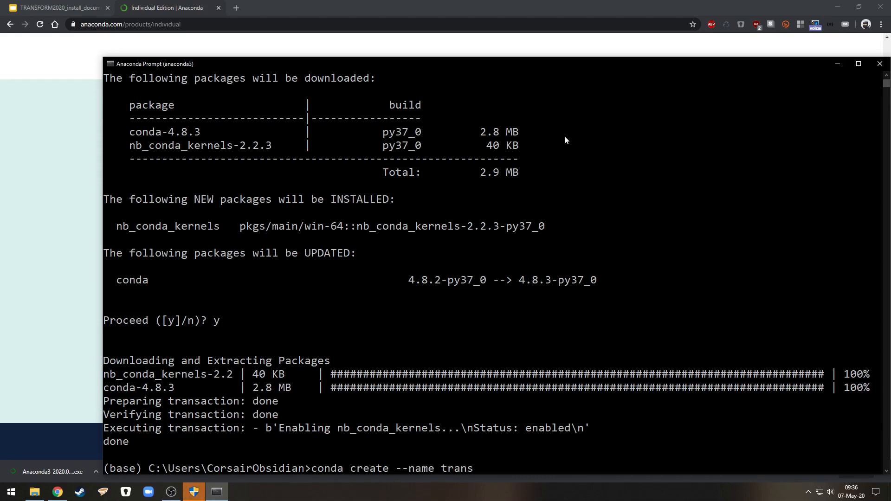
pyautogui.write('form2020')
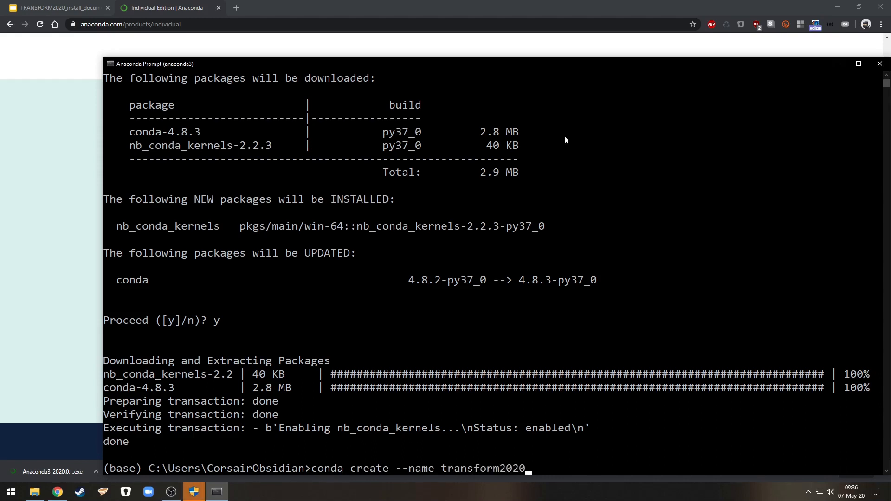
pyautogui.write('python')
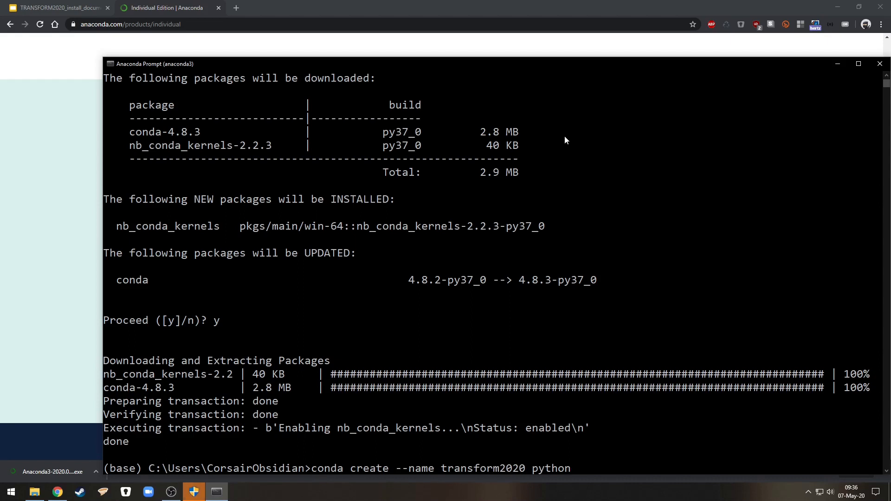
pyautogui.write('=3.7')
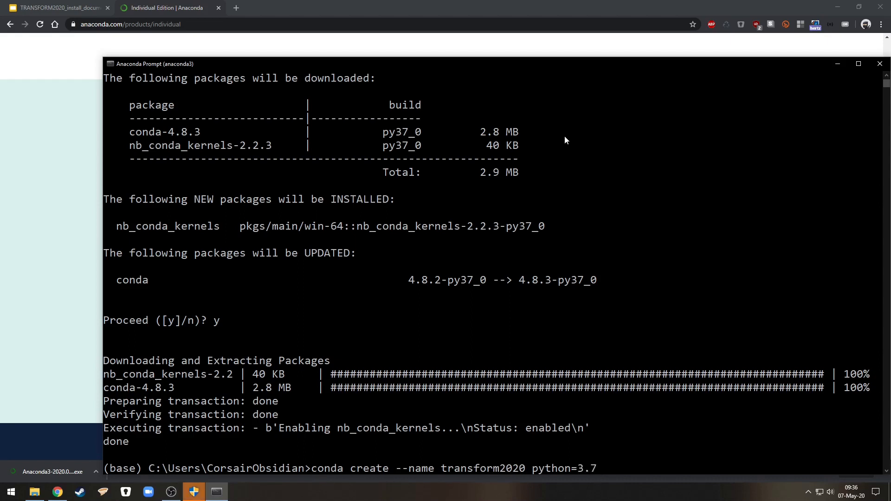
pyautogui.write('a')
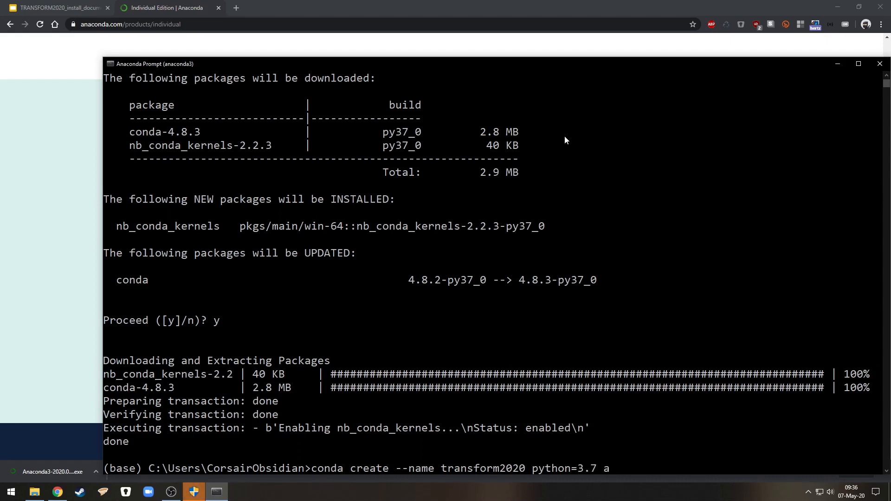
pyautogui.write('naconda')
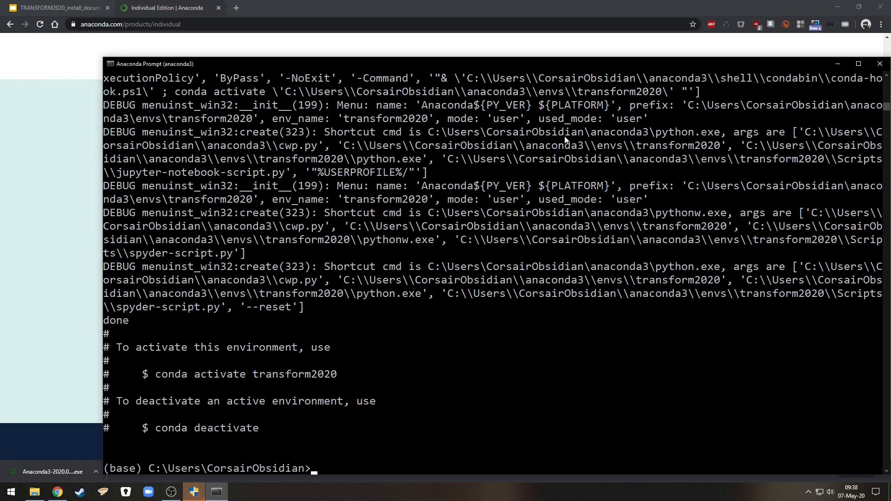
# - Run 'conda activate transform2020' so the prompt shows the environment name
pyautogui.write('conda a')
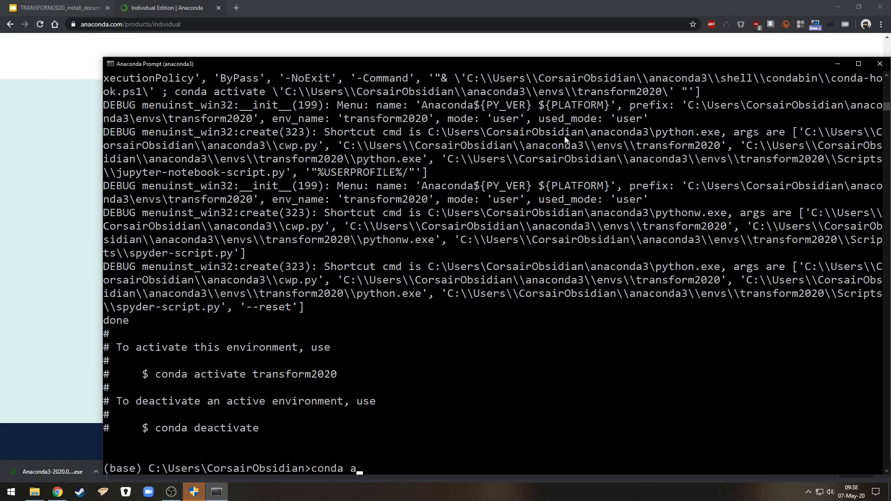
pyautogui.write('ctivate')
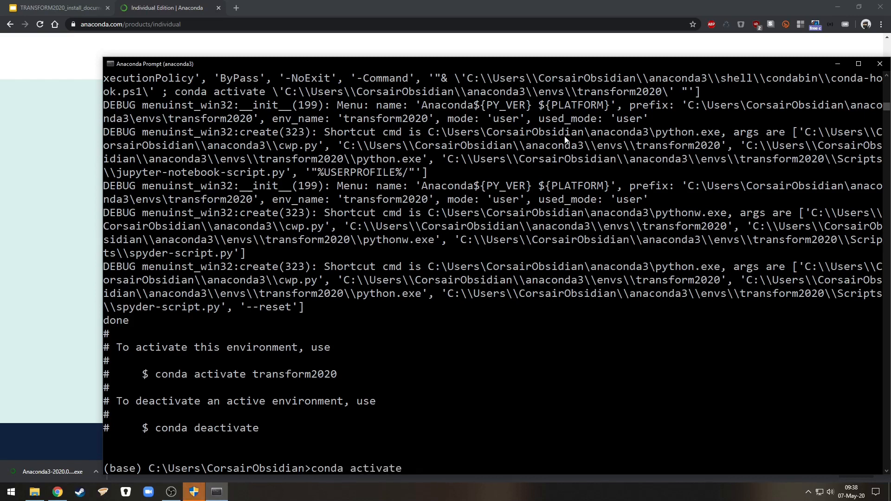
pyautogui.write('trans')
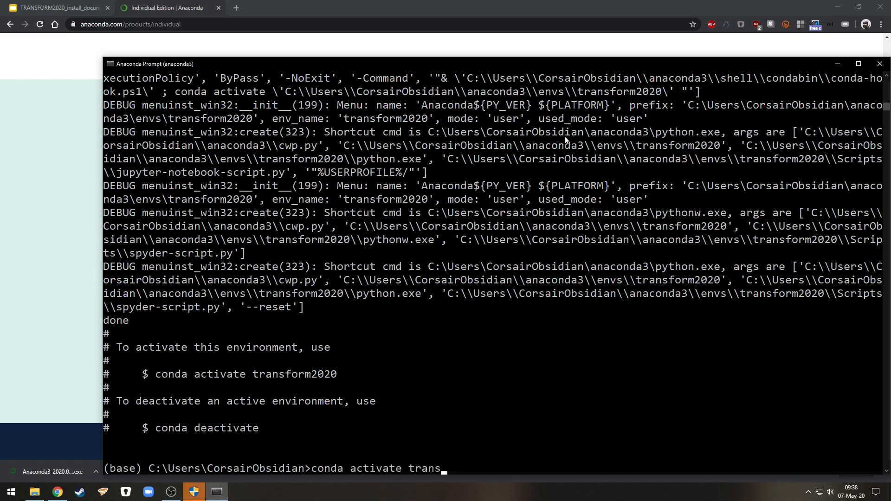
pyautogui.write('form2020')
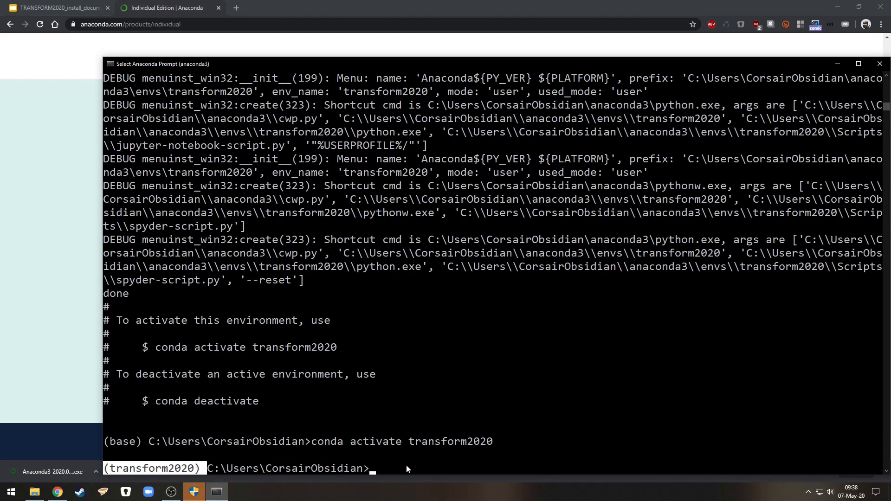
# - Install segyio into transform2020 with 'pip install segyio'
pyautogui.write('p')
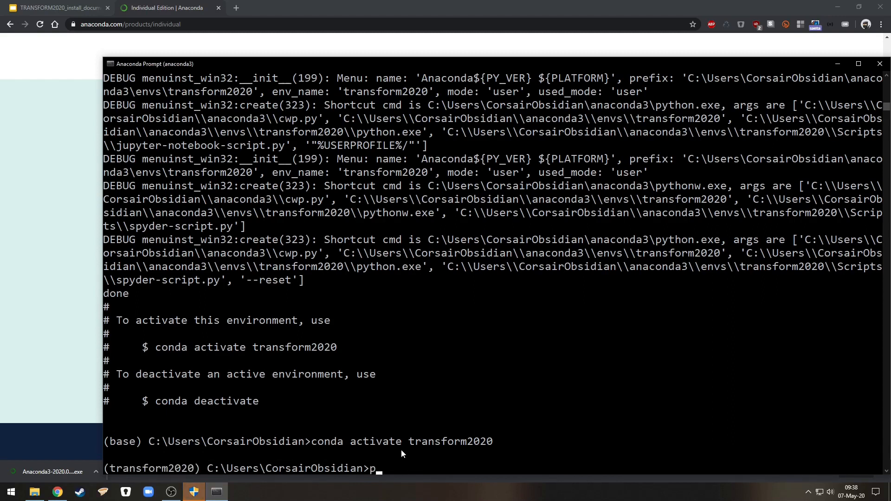
pyautogui.write('ip')
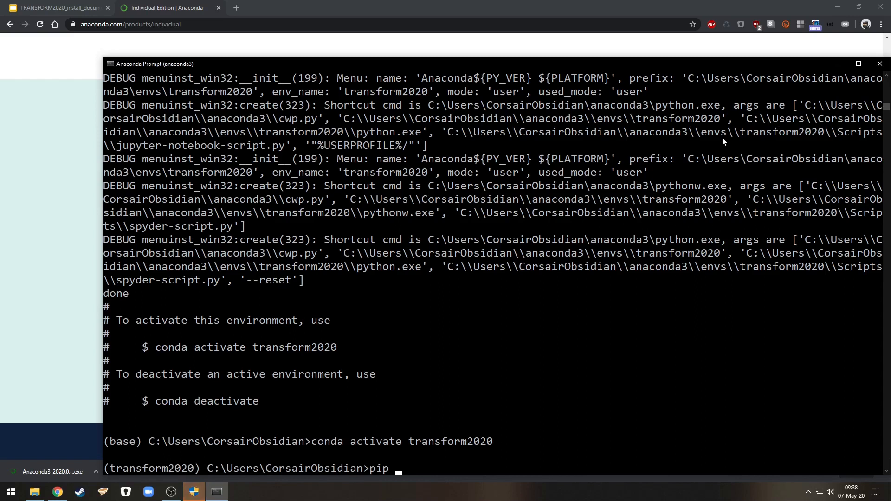
pyautogui.write('insta')
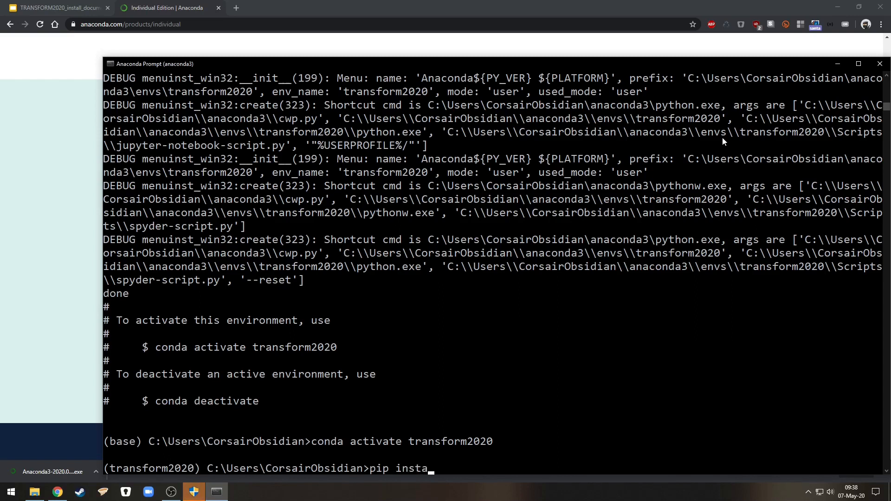
pyautogui.write('ll s')
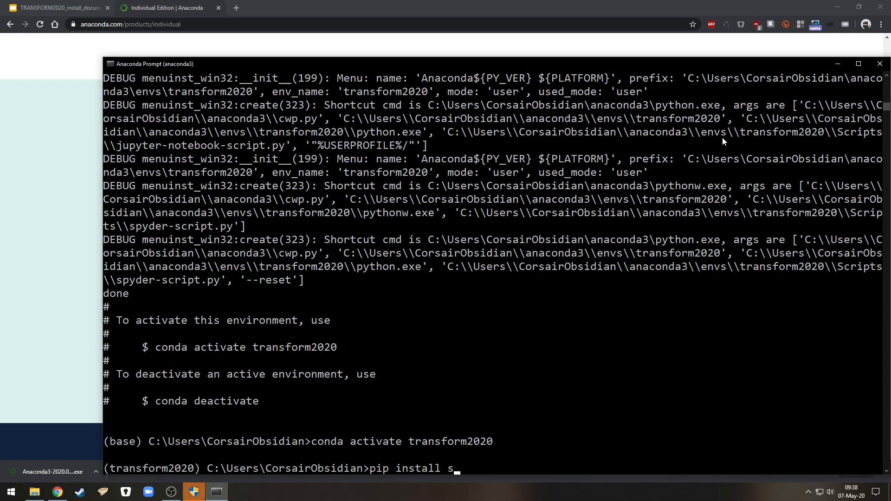
pyautogui.write('egyio')
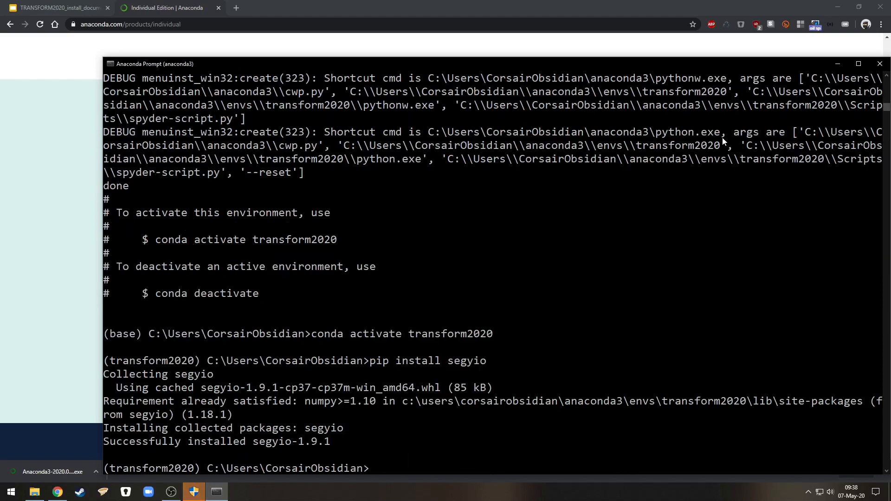
# - Deactivate the environment and launch Jupyter Notebook
pyautogui.write('conda deactivate')
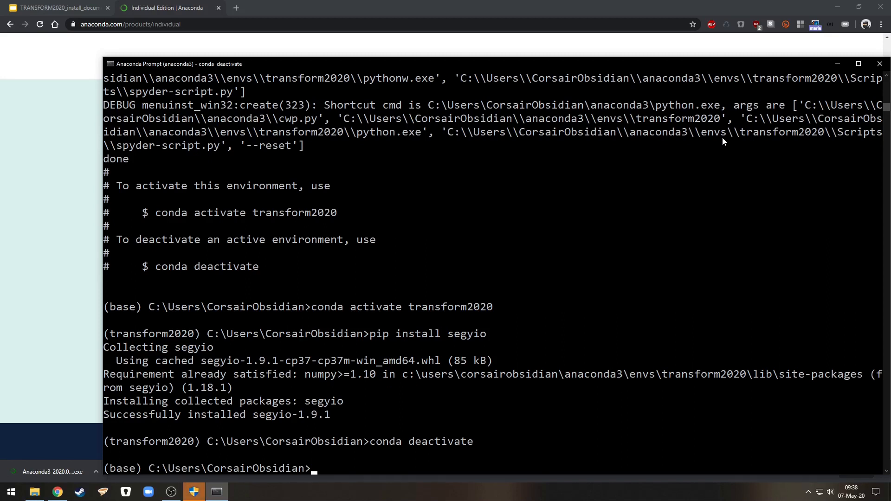
pyautogui.write('jupyter')
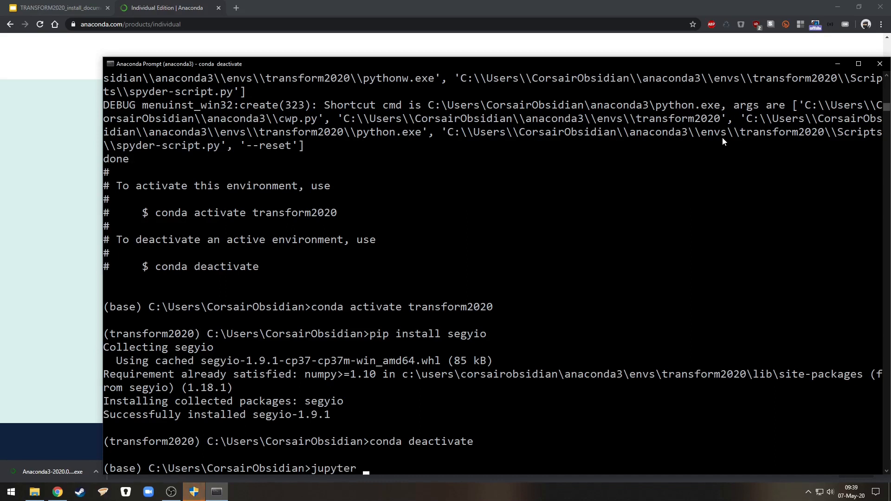
pyautogui.write('notebook')
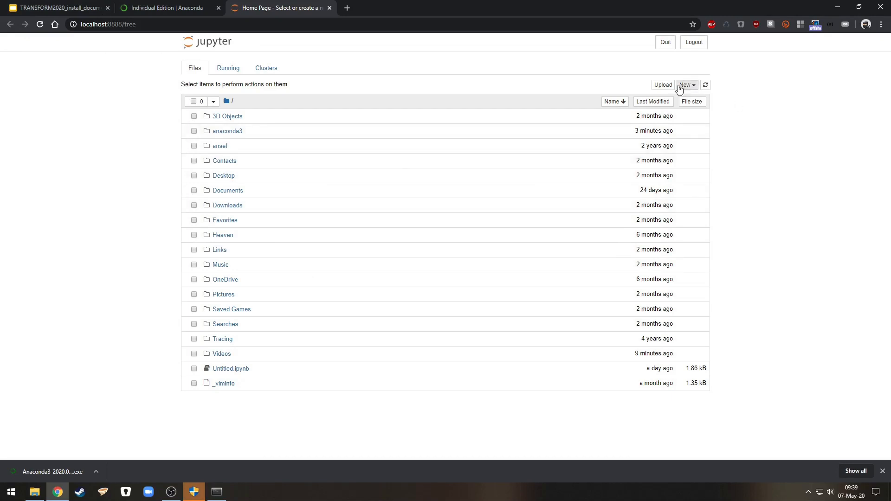
# - Open Jupyter's New menu listing kernels, including Python [conda env:transform2020]
pyautogui.click(686, 85)
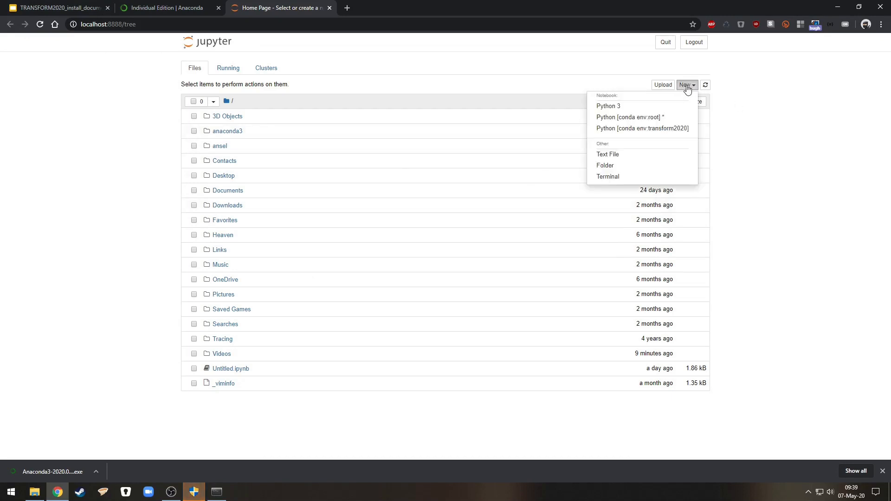
pyautogui.moveTo(642, 129)
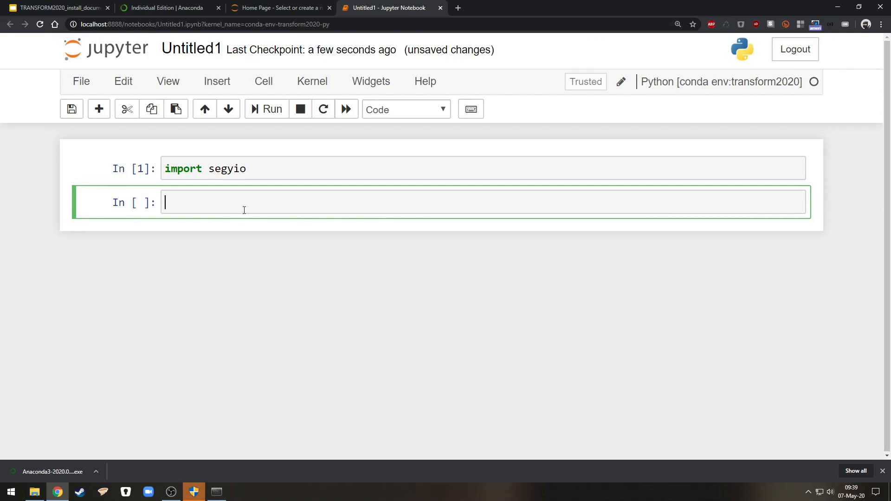
# - List segyio's tab completions, then present the TRANSFORM 2020 installation guide slides full-screen
pyautogui.write('segy')
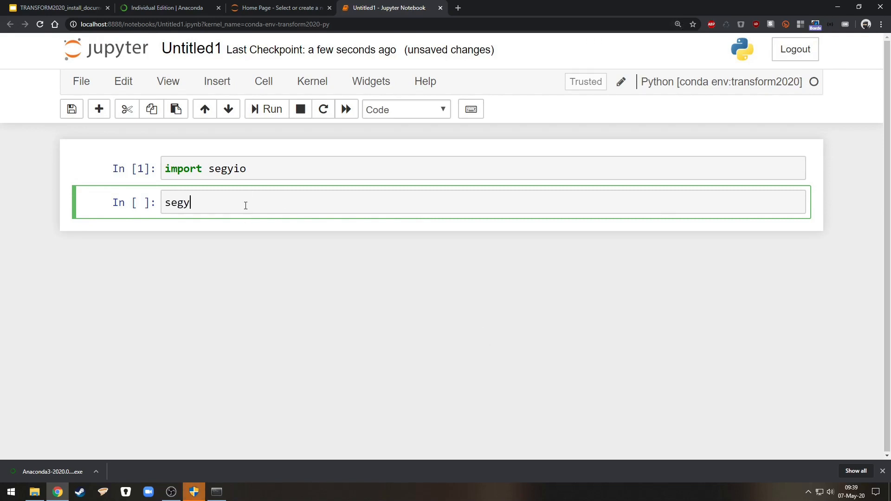
pyautogui.write('io.')
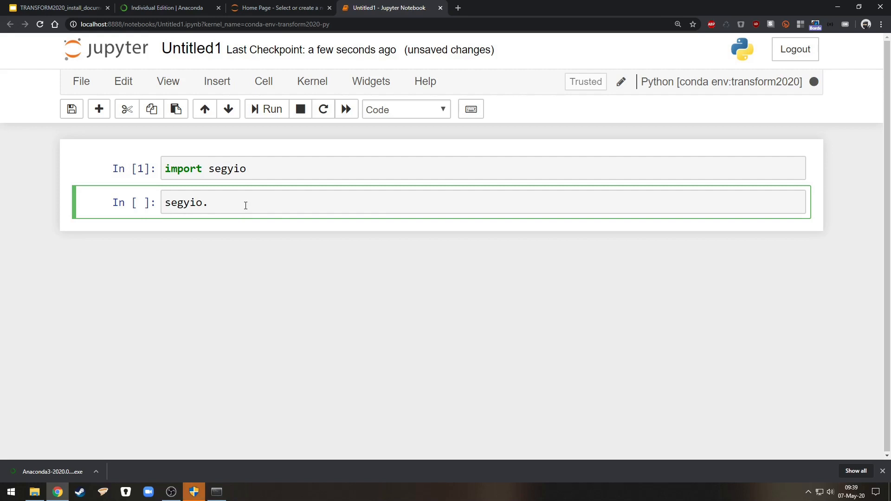
pyautogui.press('tab')
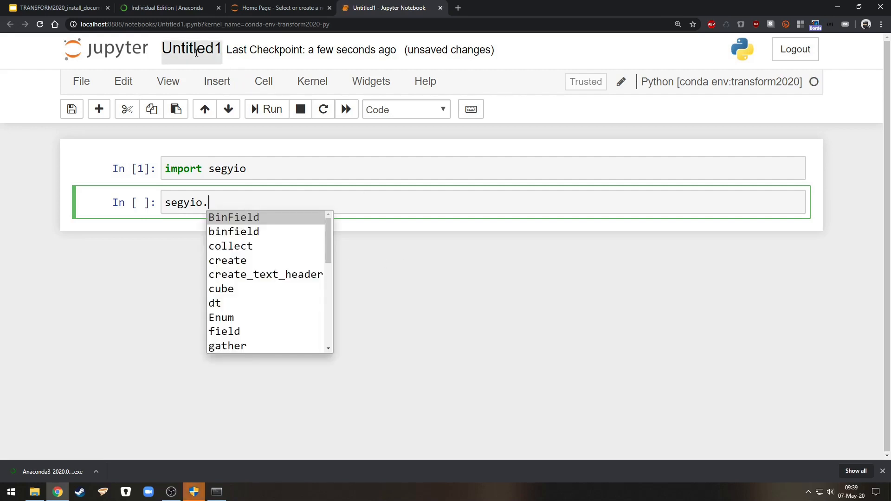
pyautogui.click(57, 8)
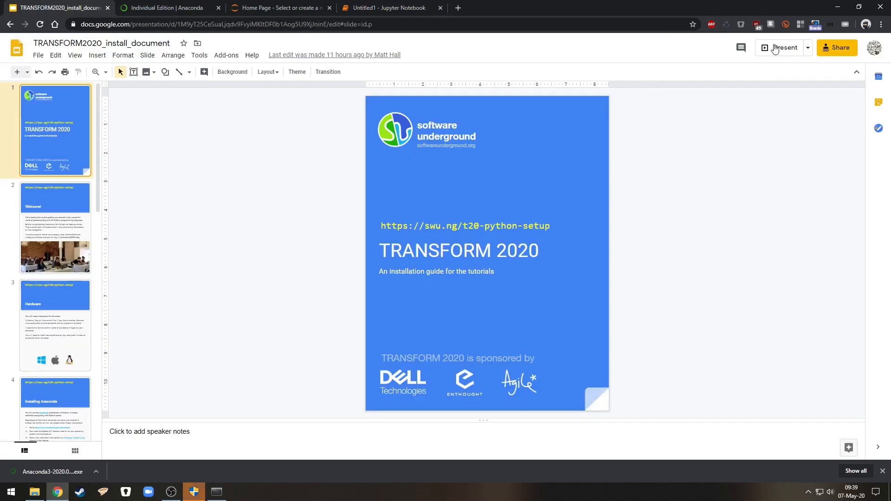
pyautogui.click(784, 48)
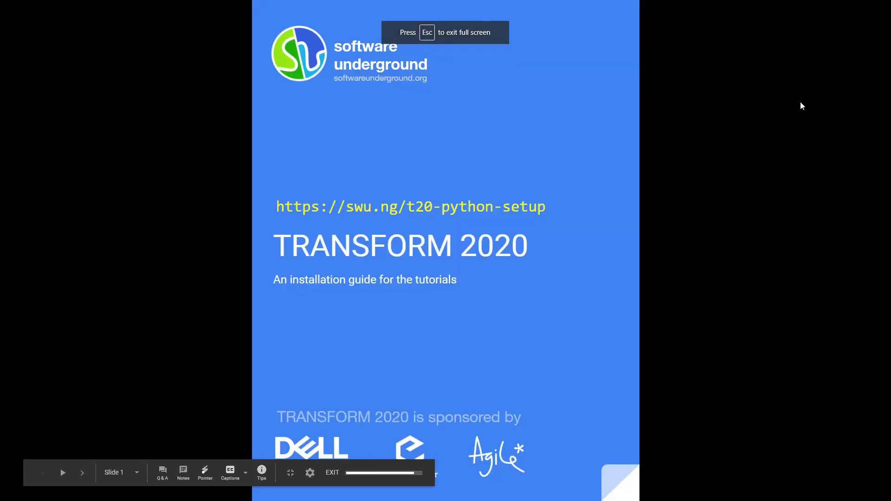